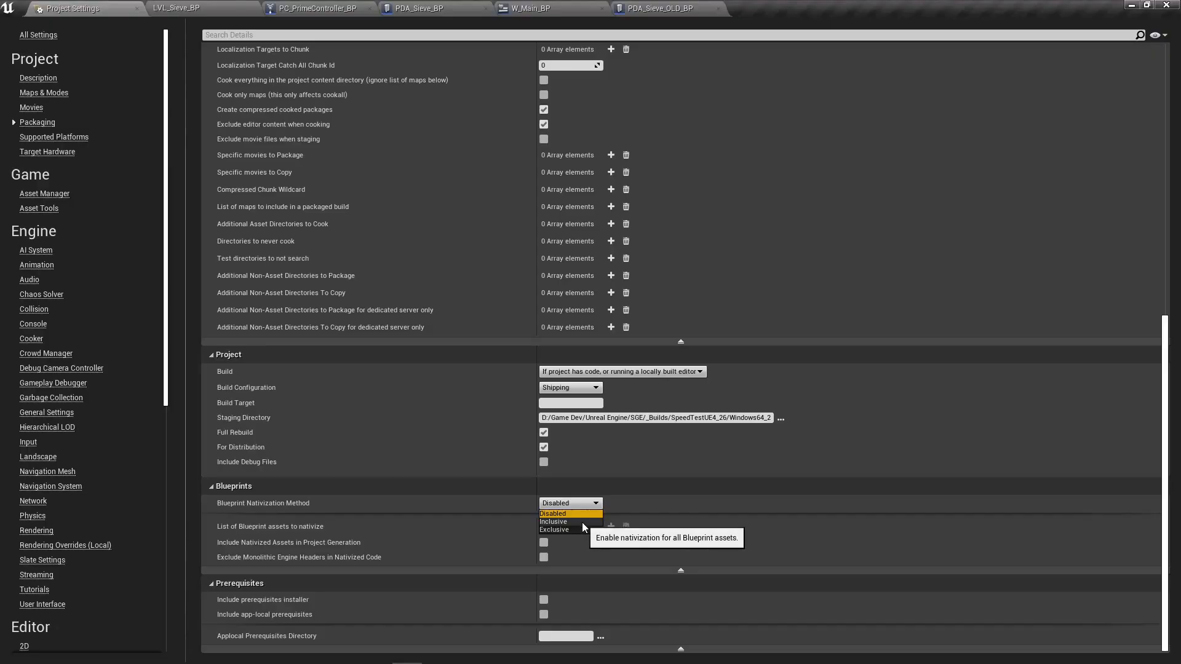
# - Set Blueprint Nativization Method to Inclusive so all Blueprint assets are nativized
pyautogui.click(554, 522)
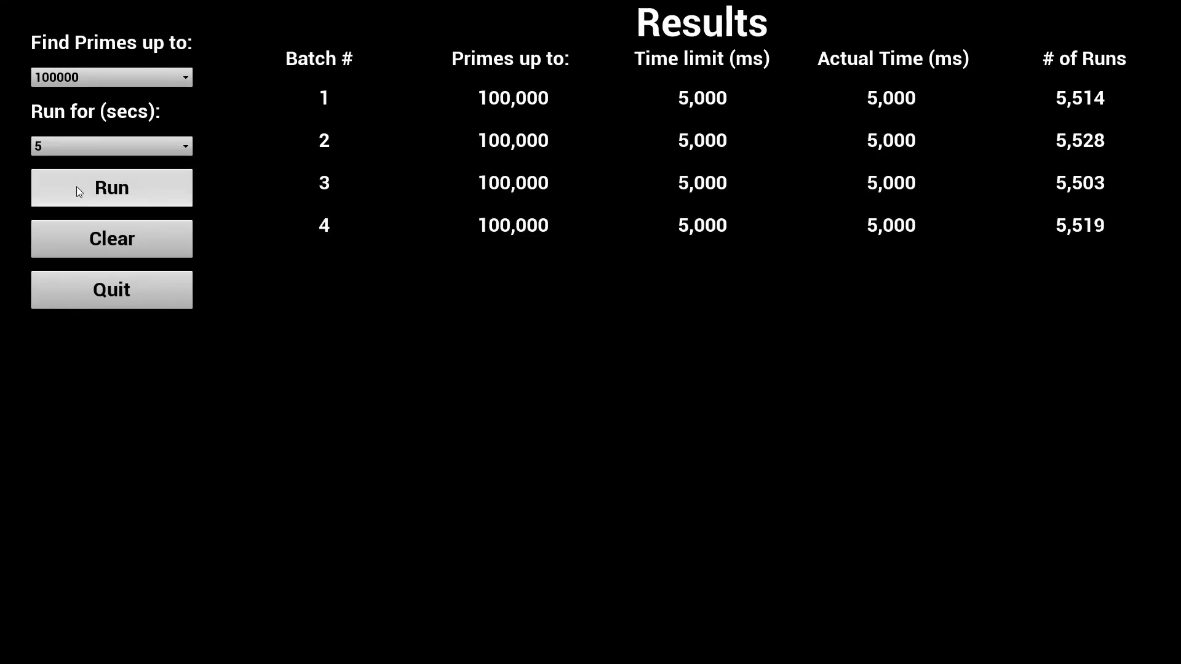
# - Start another benchmark batch toward the list of ten ~5,500-run results
pyautogui.click(111, 187)
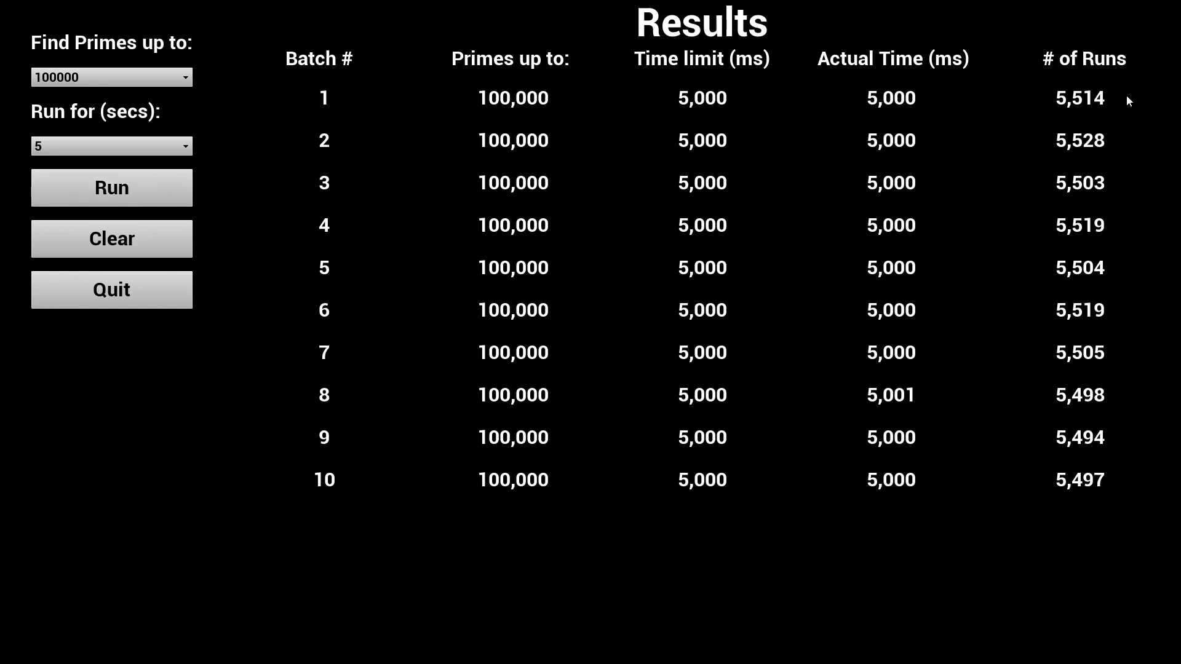
pyautogui.moveTo(1106, 291)
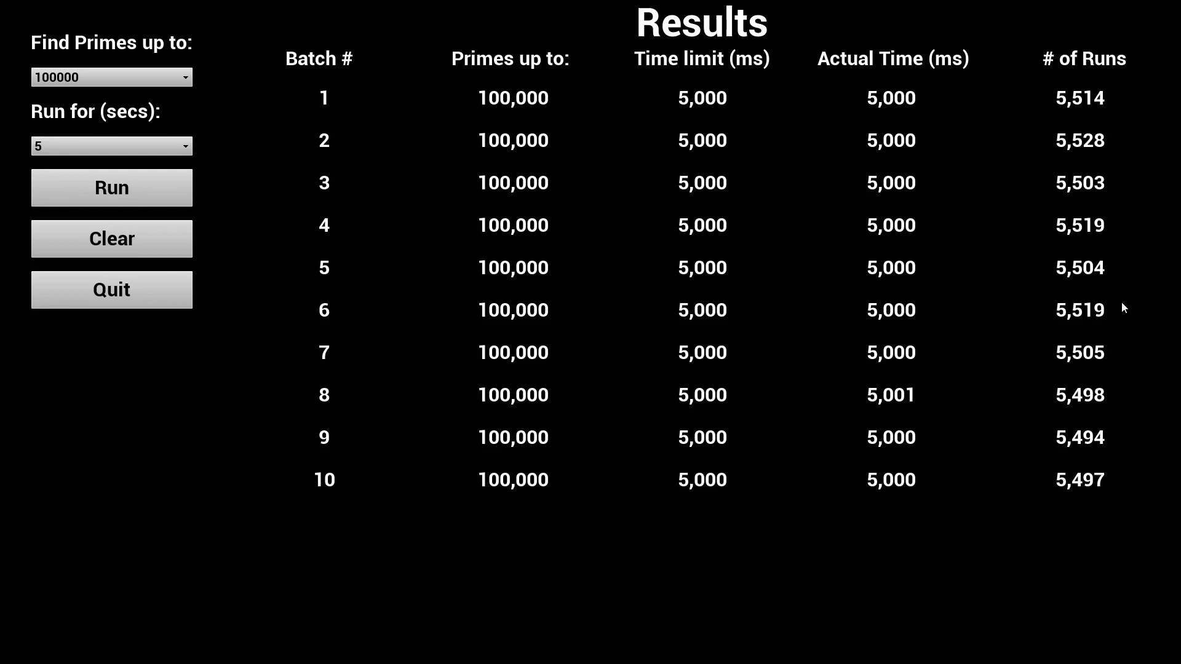
pyautogui.moveTo(1038, 498)
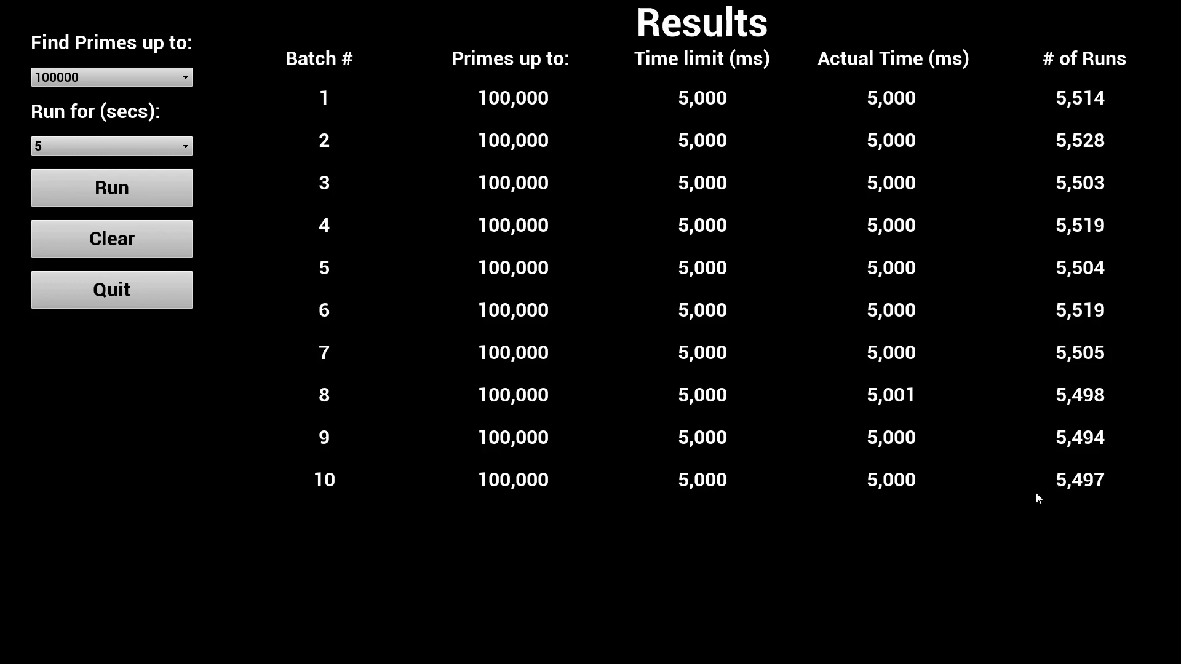
pyautogui.moveTo(1015, 481)
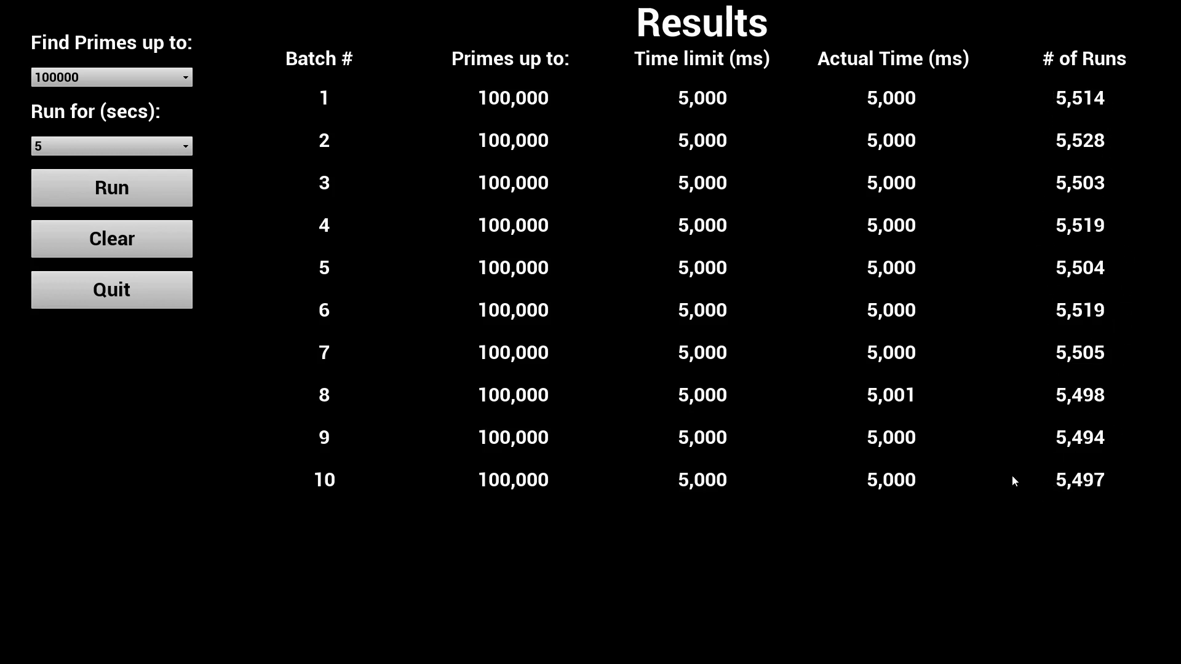
pyautogui.moveTo(982, 393)
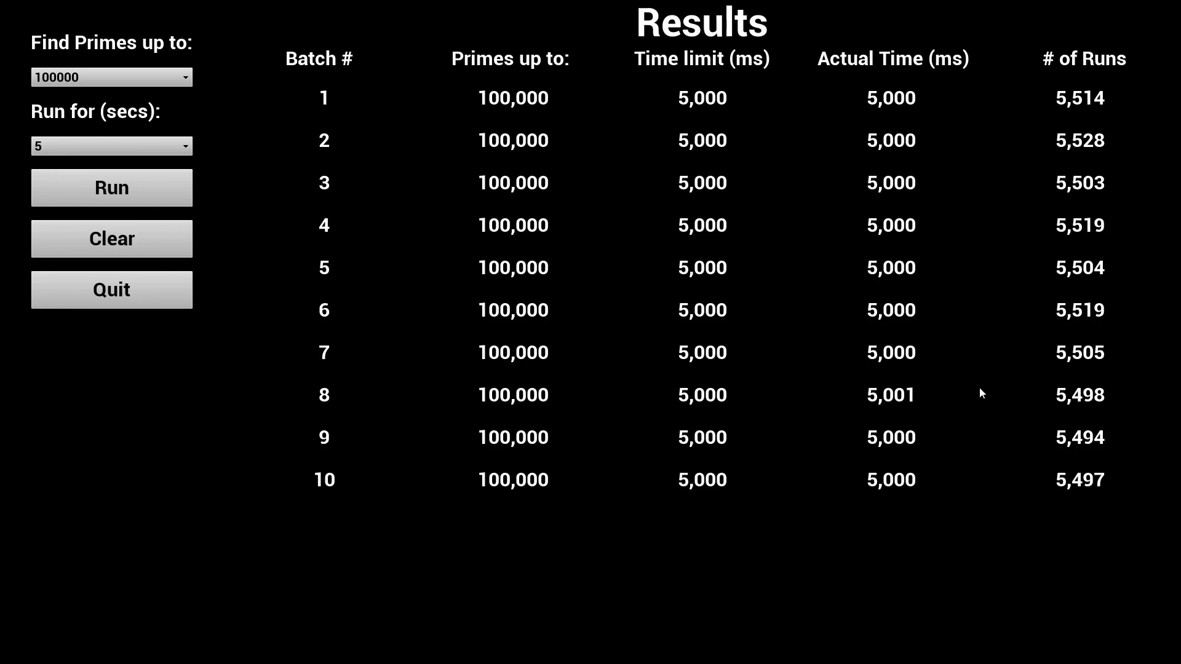
pyautogui.moveTo(159, 294)
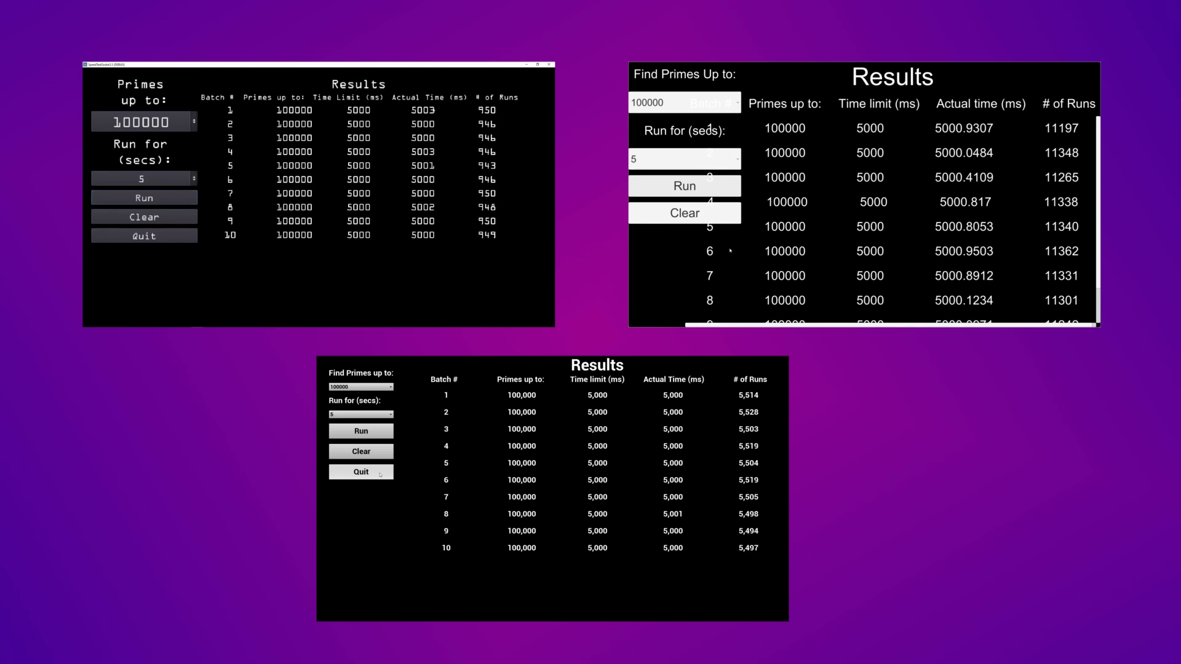
pyautogui.scroll(-3)
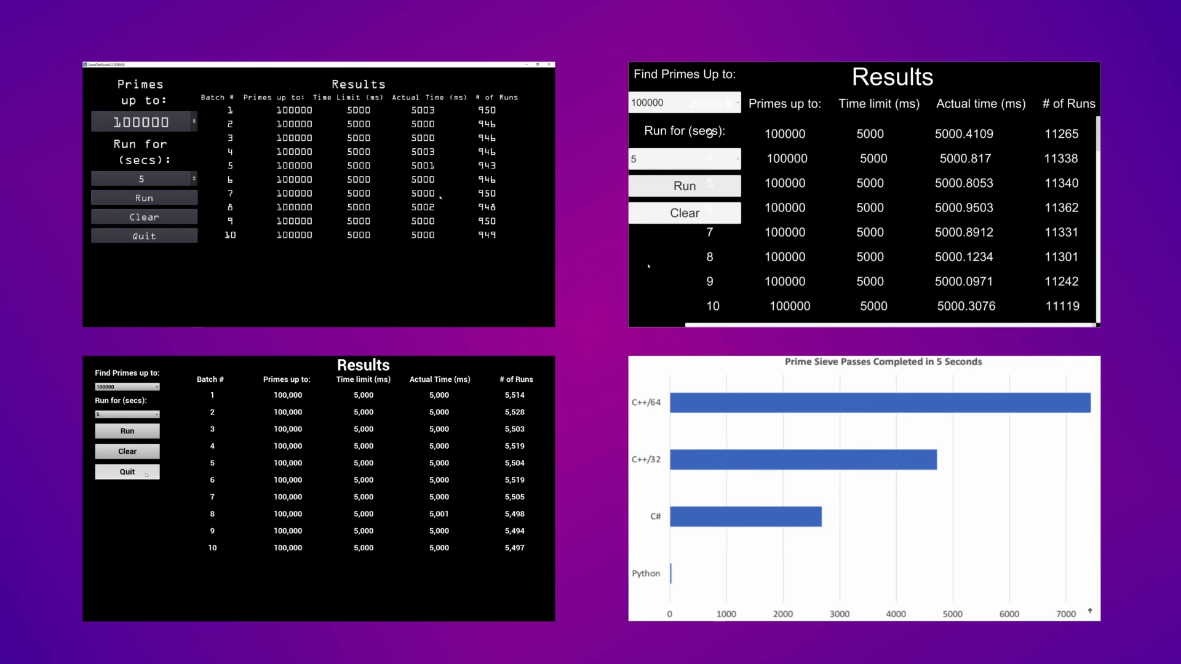
# - Scroll the timeline while placing the 'Prime Sieve Passes Completed in 5 Seconds' chart
pyautogui.scroll(-3)
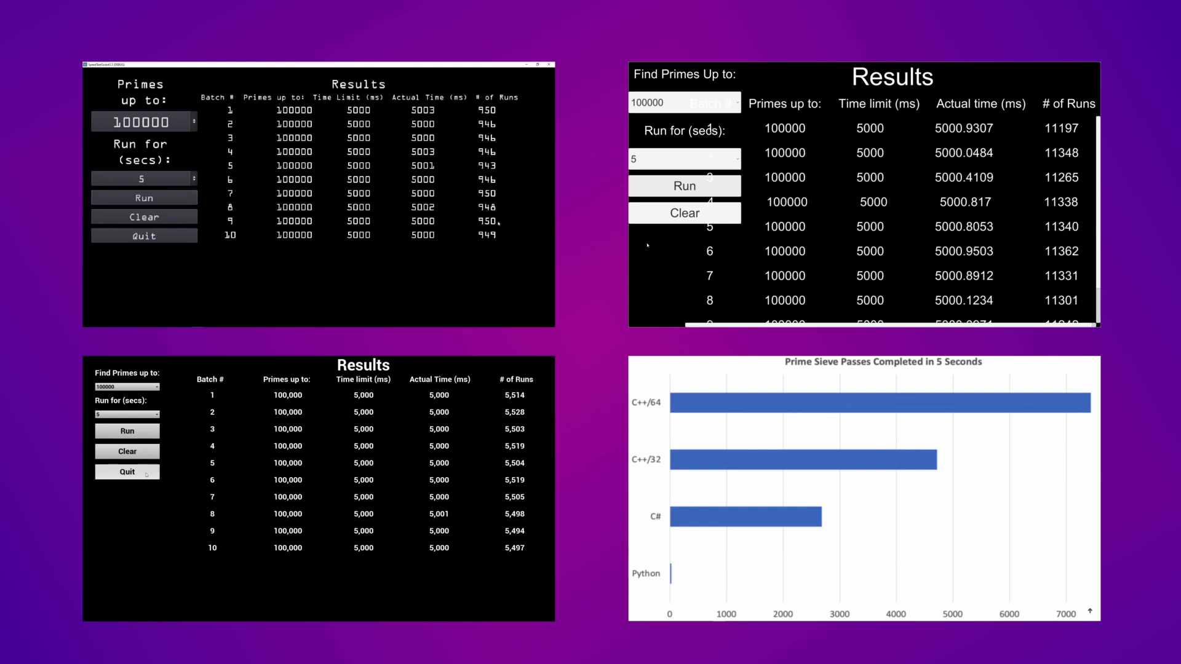